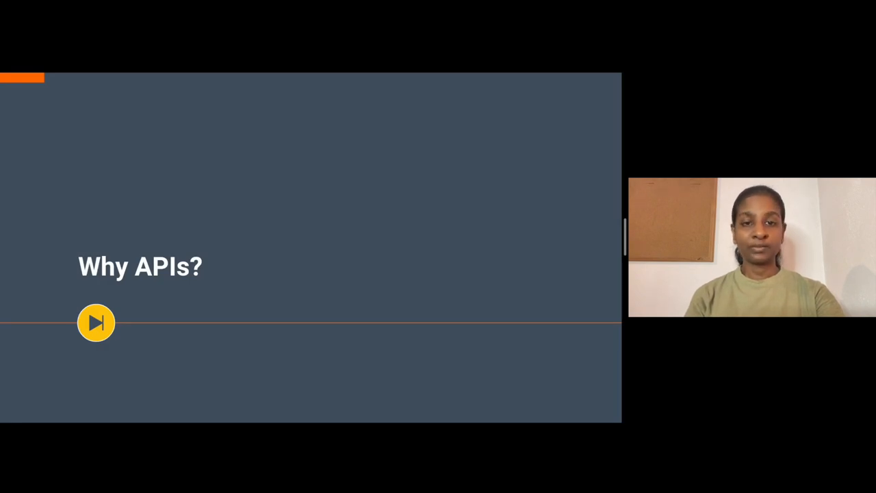
Advance past the 'Why APIs?' title to the slide on millions of applications
left_click(96, 322)
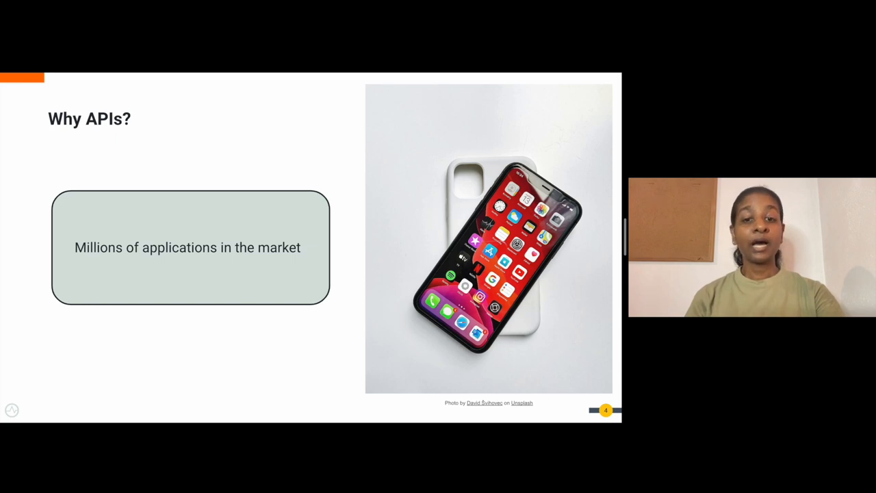
Advance to the 'Why do APIs have to be managed?' section title slide
key("Right")
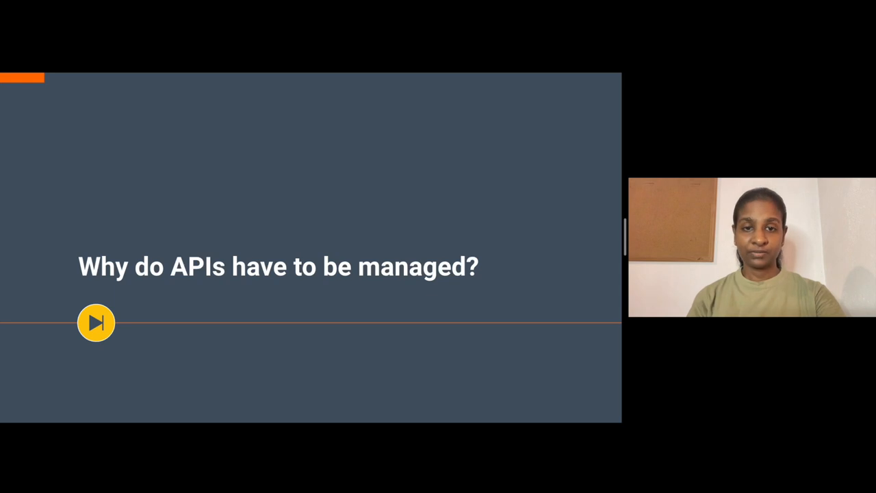
Open slide 8 and reveal its reasons, from unauthorized access to discovery challenges
left_click(96, 322)
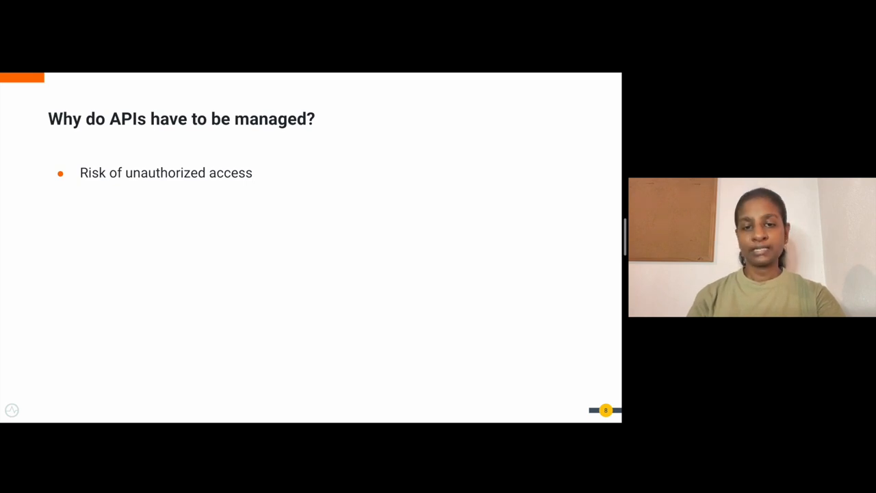
key("right")
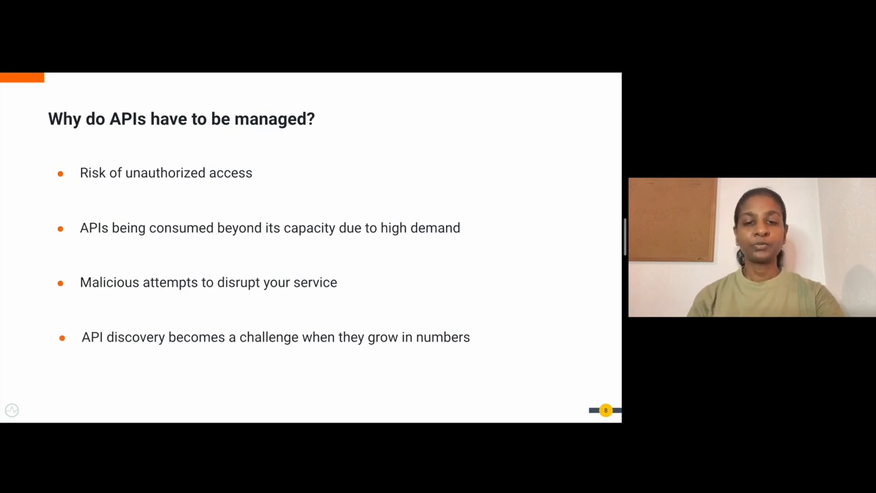
Go through slide 9 to the 'How can WSO2 API Manager help?' title slide
key("Right")
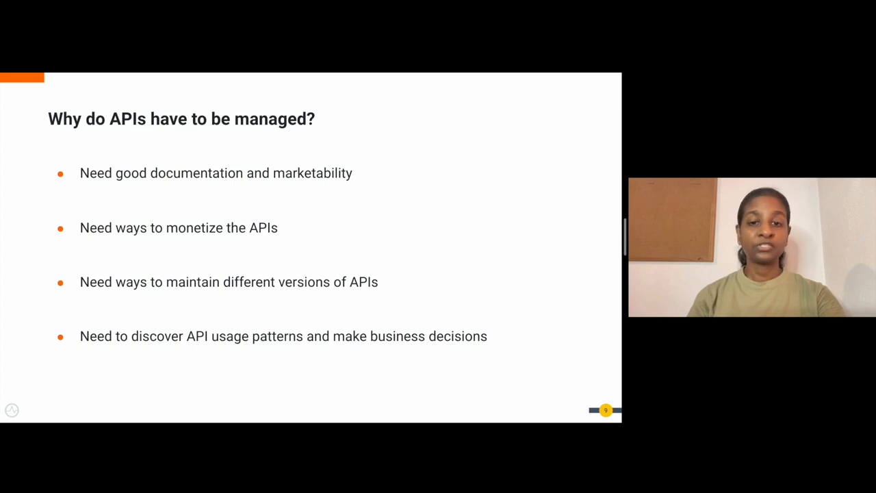
key("Right")
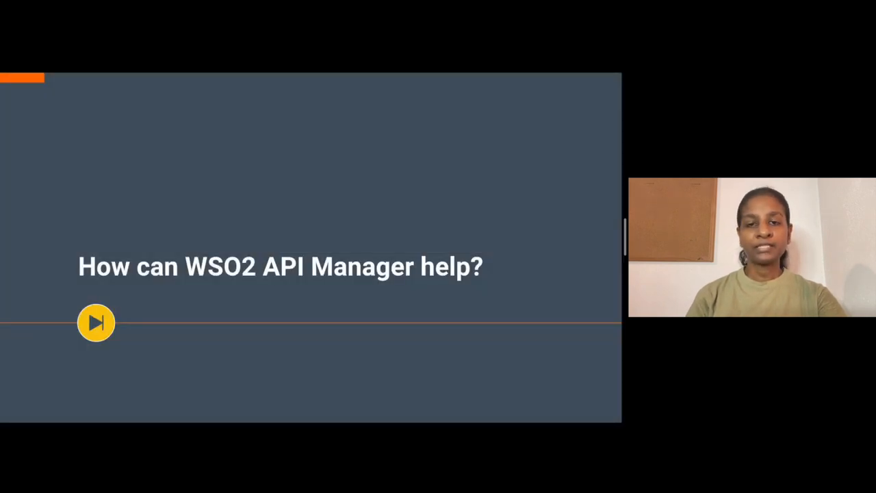
Advance to slide 12 listing 'Create and Publish APIs' and 'Apply security to your APIs'
left_click(96, 323)
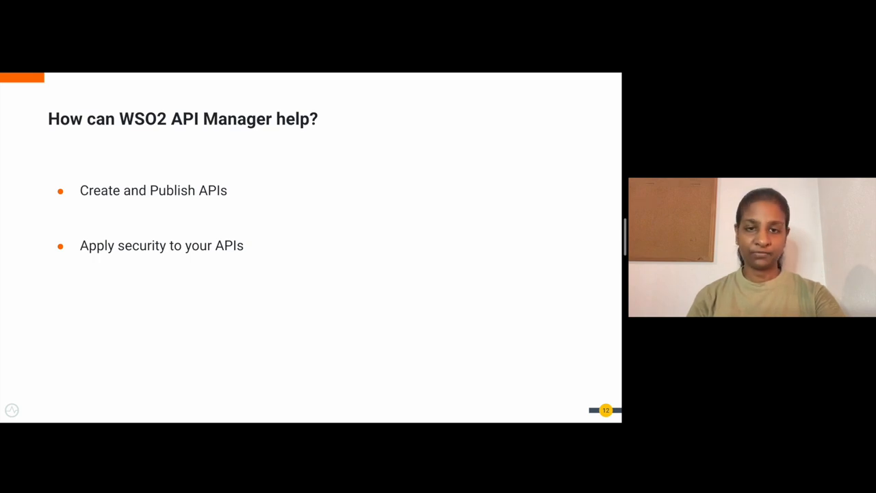
Reveal the 'Rate Limiting' point, then advance to slide 13
key("Right")
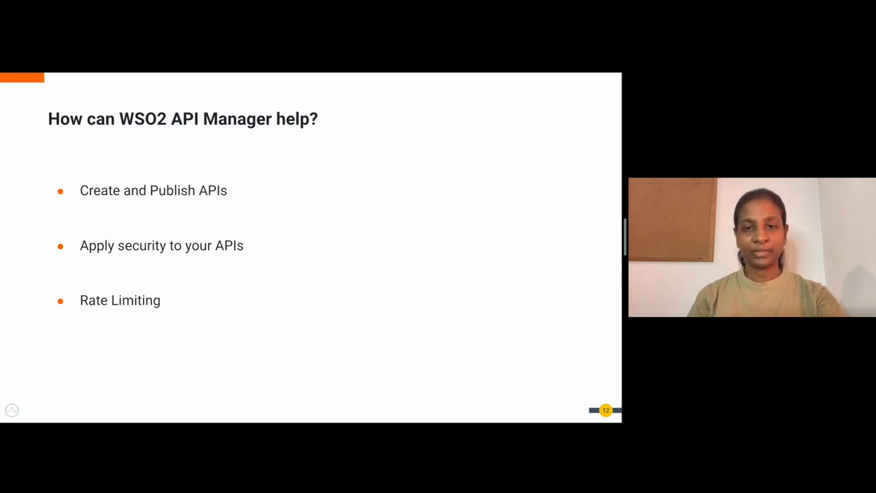
key("Right")
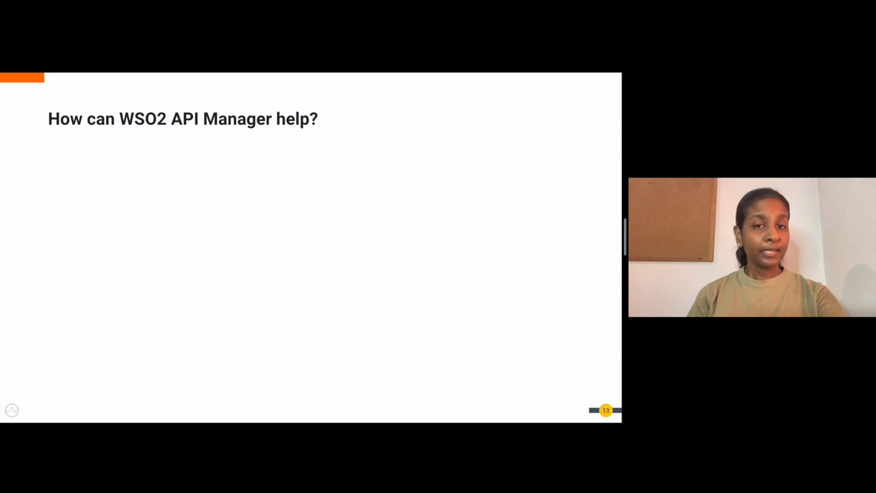